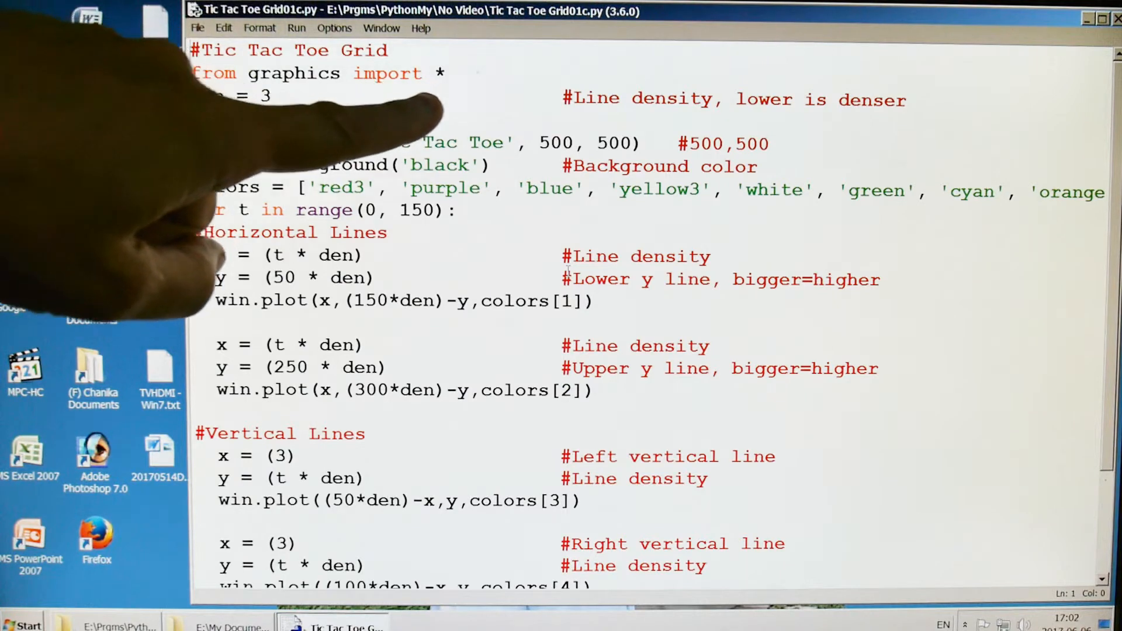
mouse_move(93, 250)
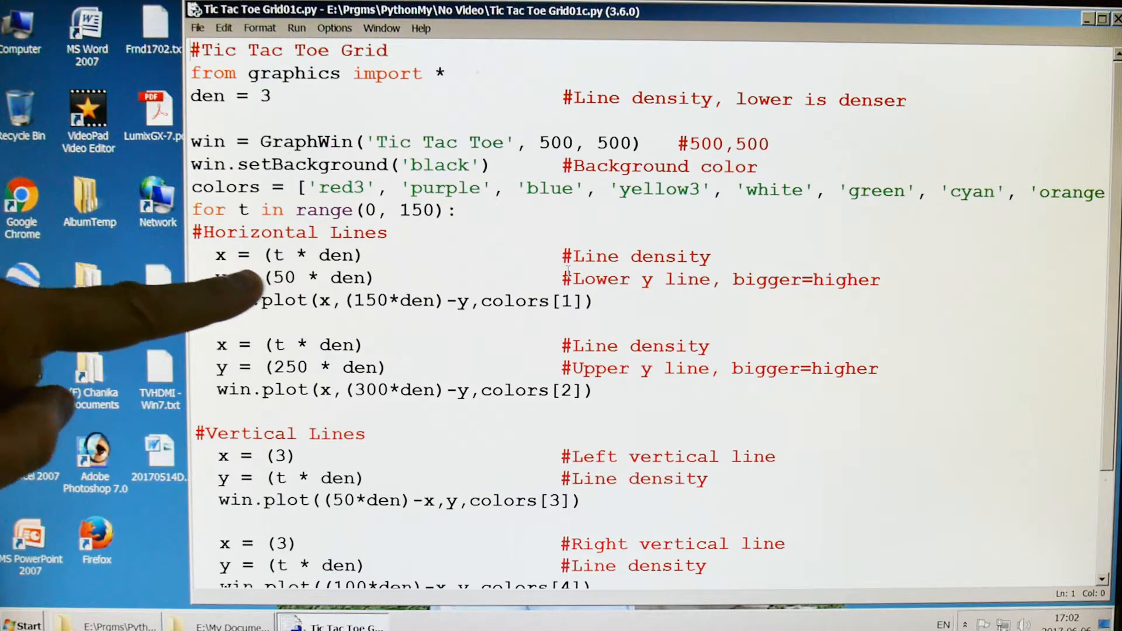
mouse_move(250, 308)
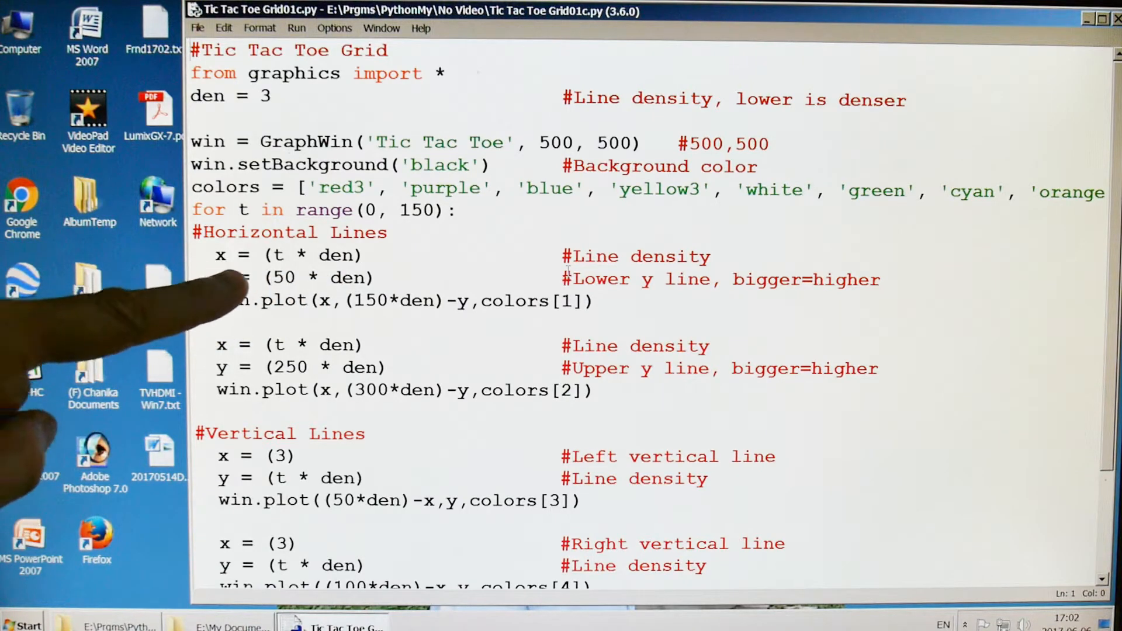
mouse_move(243, 287)
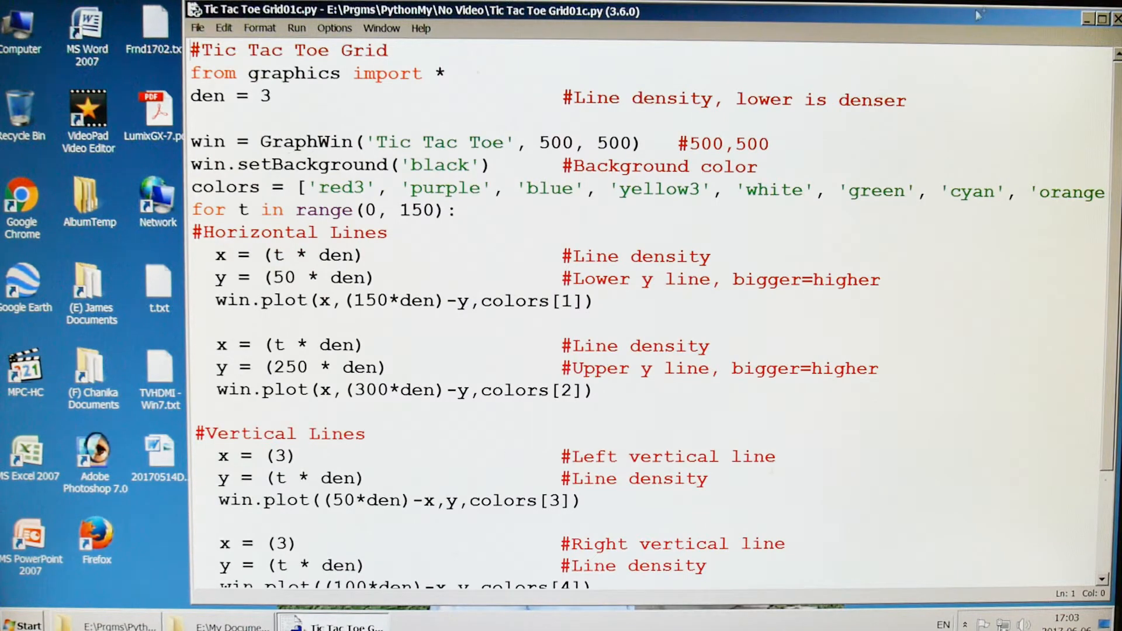
- Run the Tic Tac Toe grid script via Run Module, opening the Python 3.6.0 shell
scroll(down, 3)
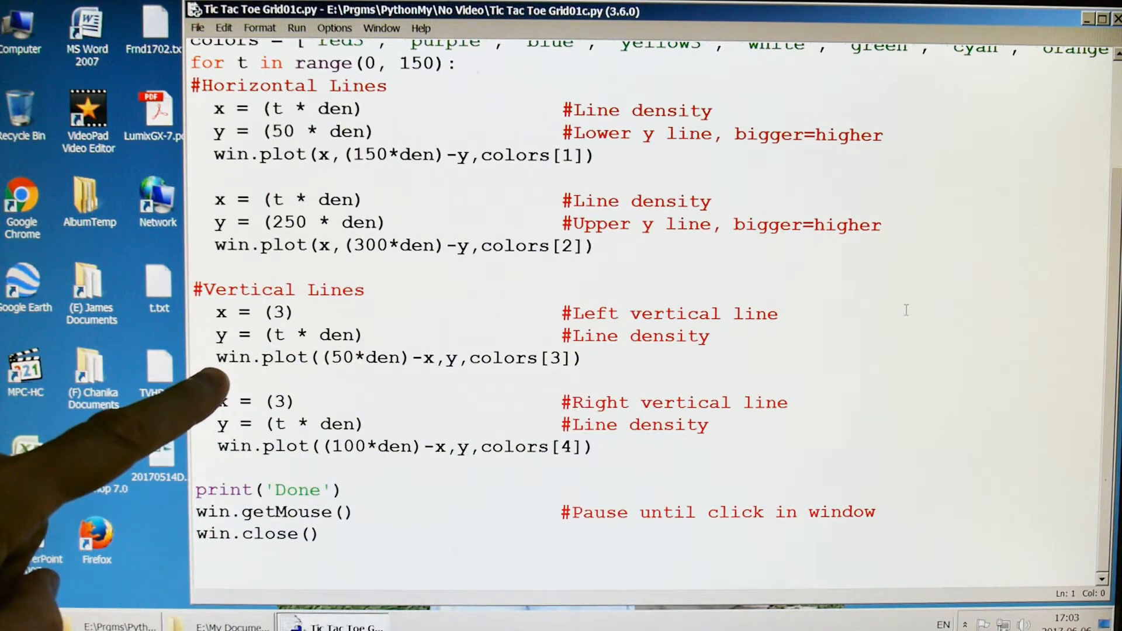
mouse_move(323, 401)
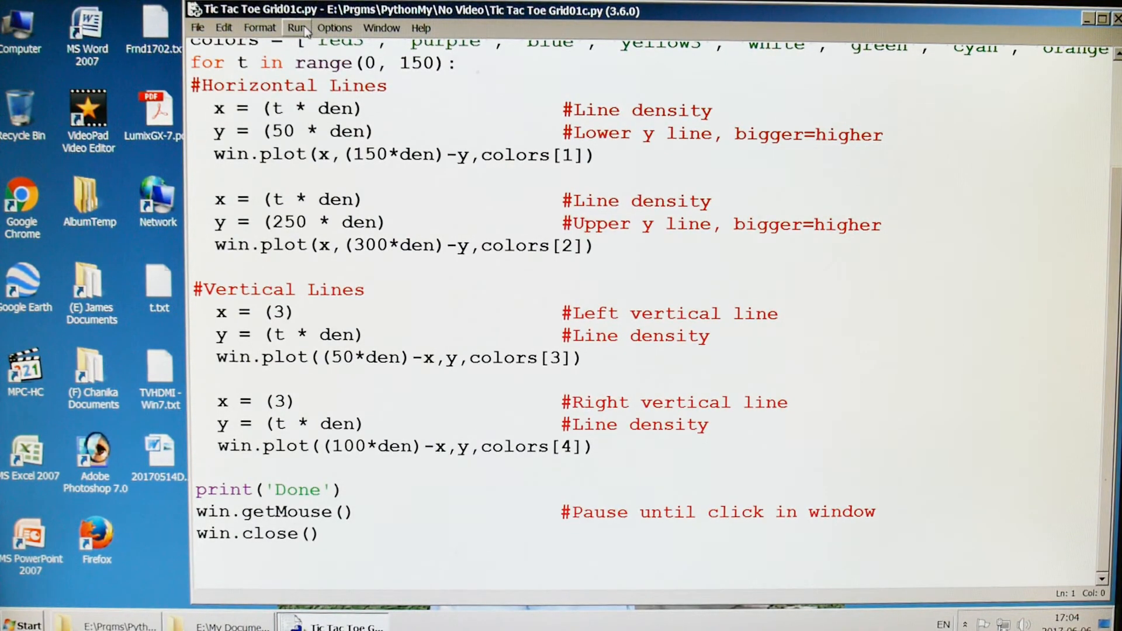
click(295, 27)
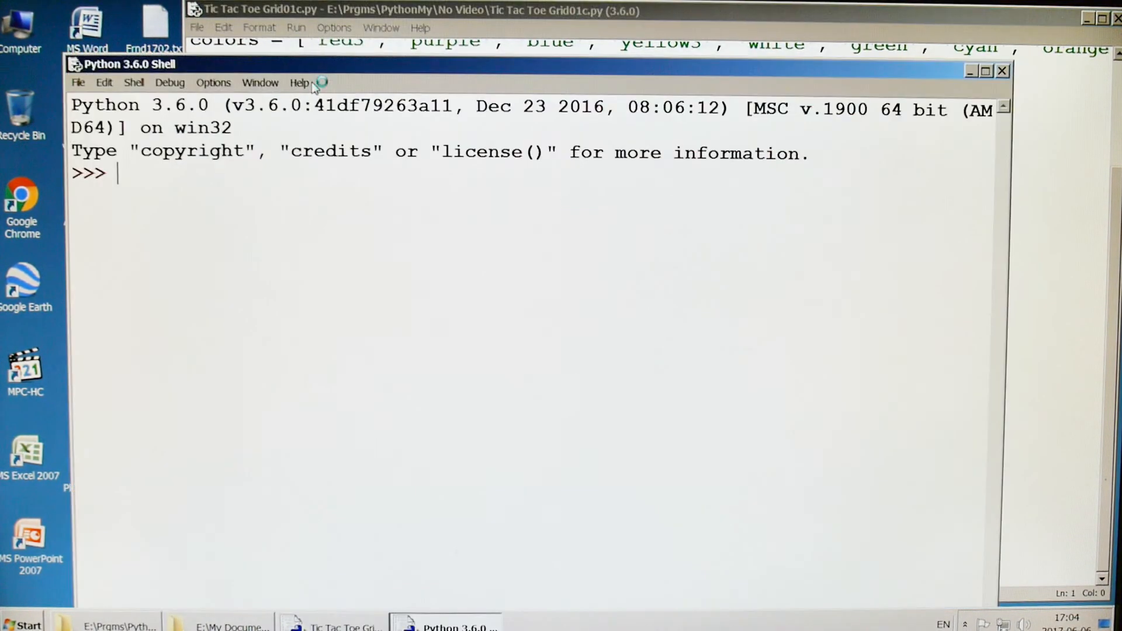